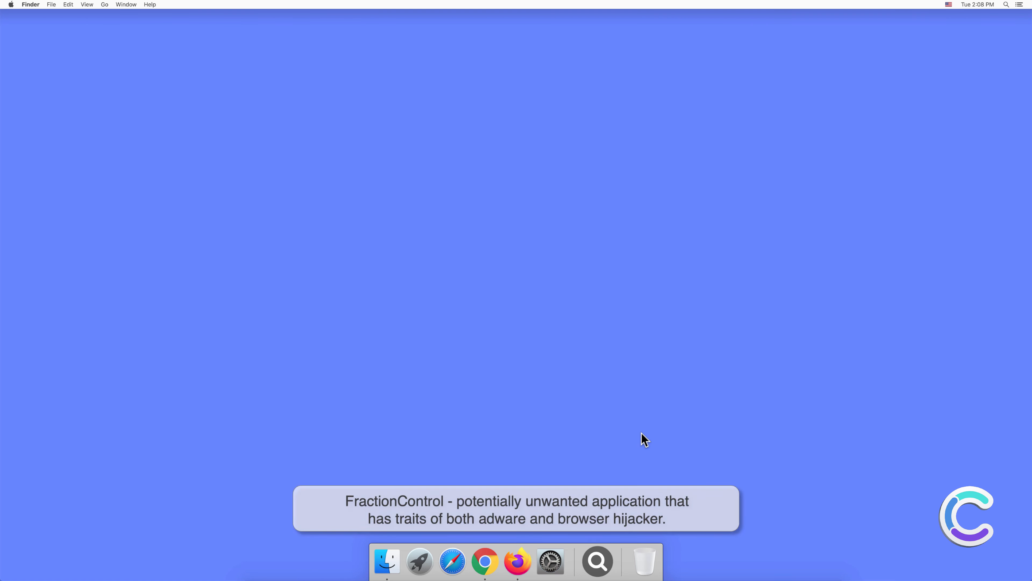
mouse_move(387, 560)
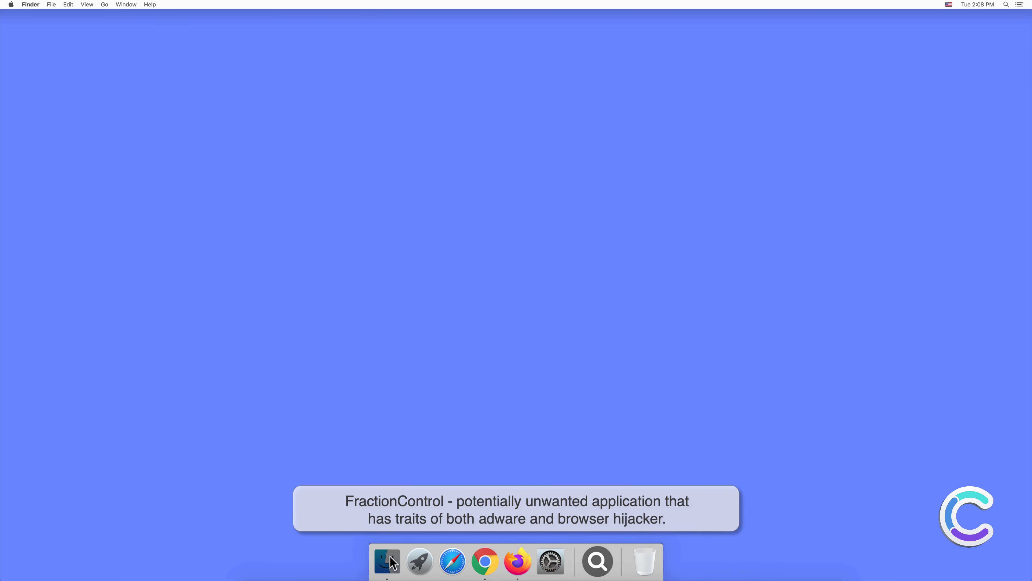
Check the Applications folder contents in Finder, then close the window
click(387, 560)
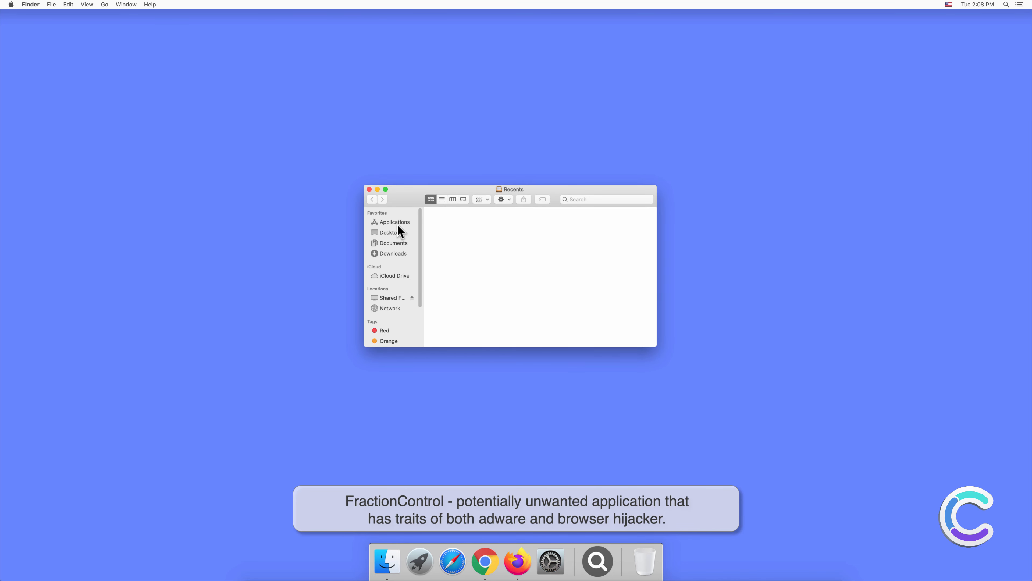
click(390, 222)
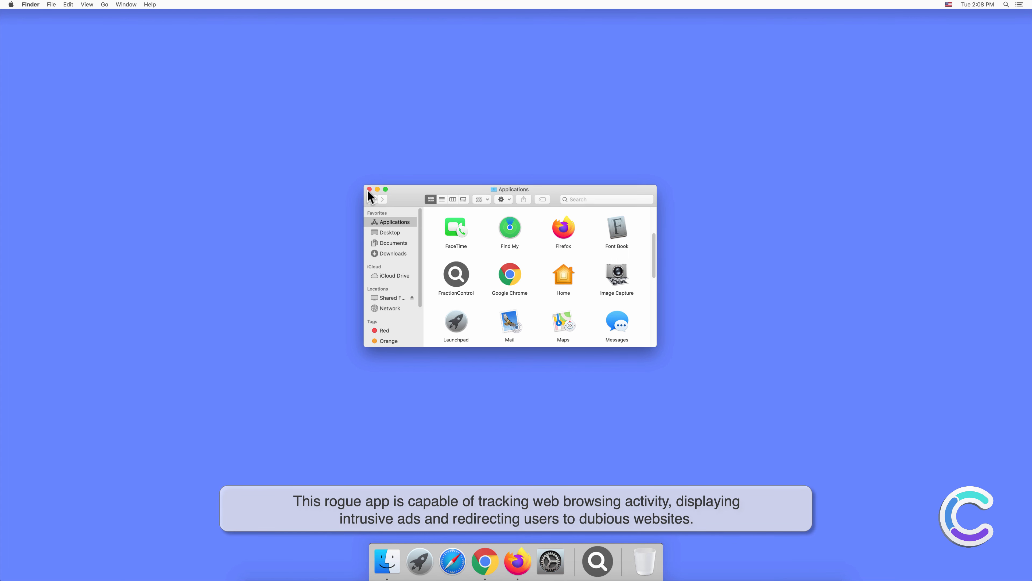
click(369, 189)
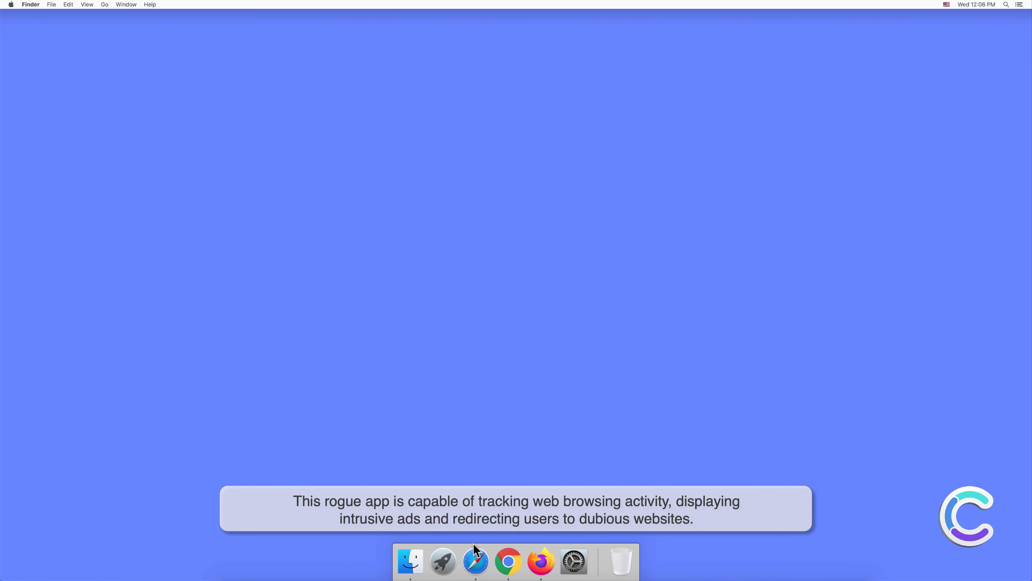
Launch Safari and bring up Preferences showing the FractionControl extension enabled
click(475, 561)
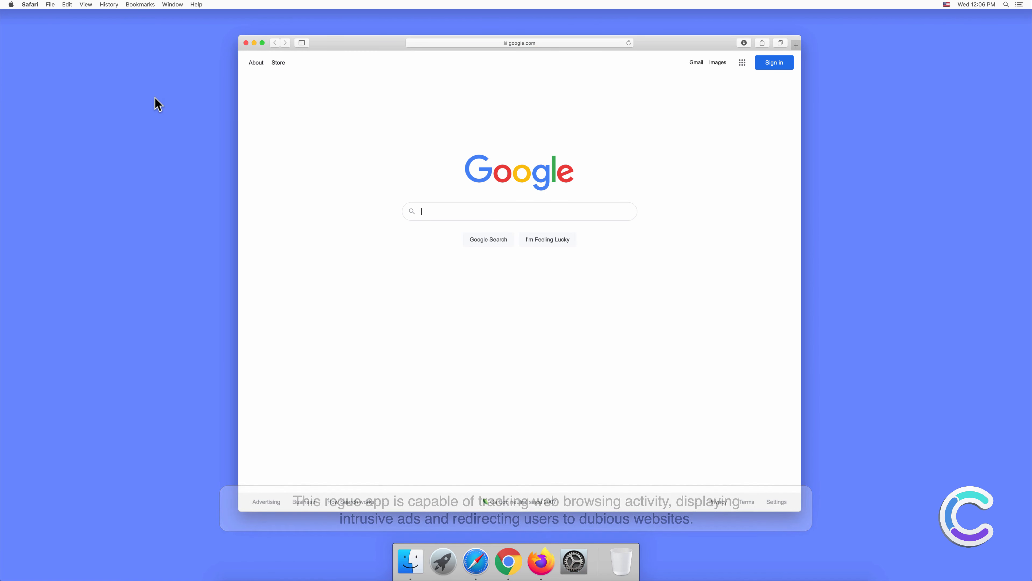
click(29, 4)
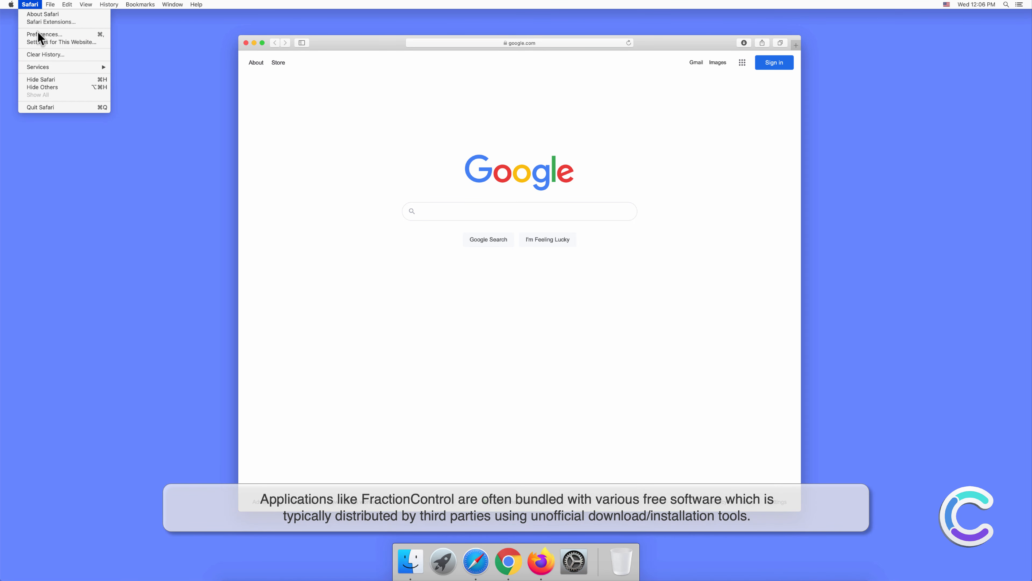
click(44, 34)
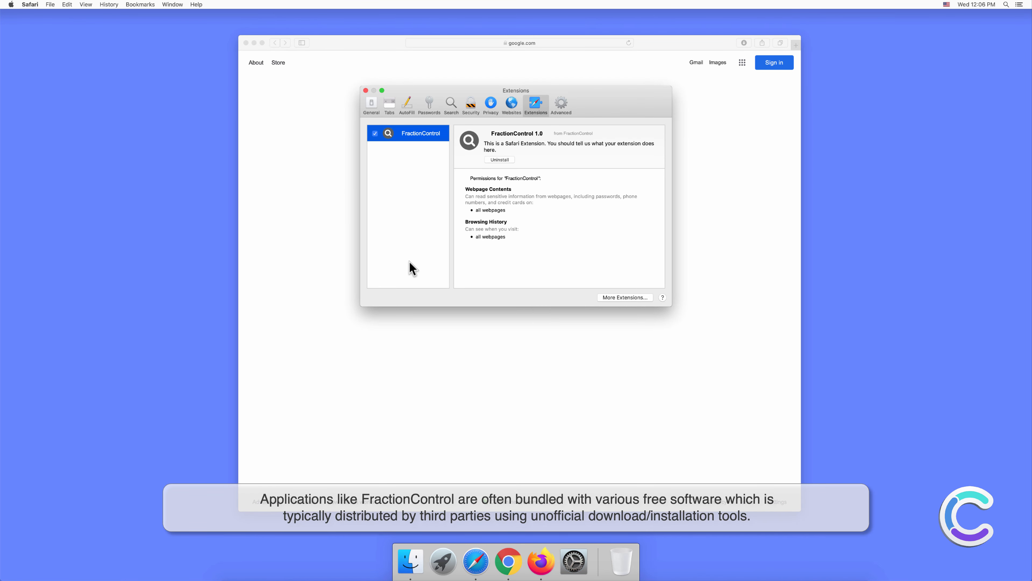
mouse_move(407, 270)
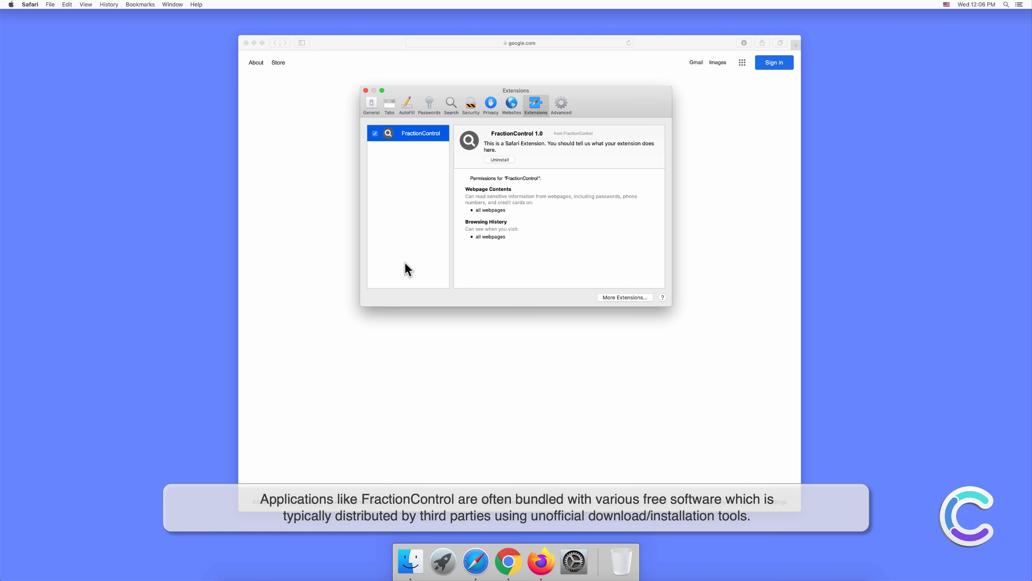
mouse_move(369, 161)
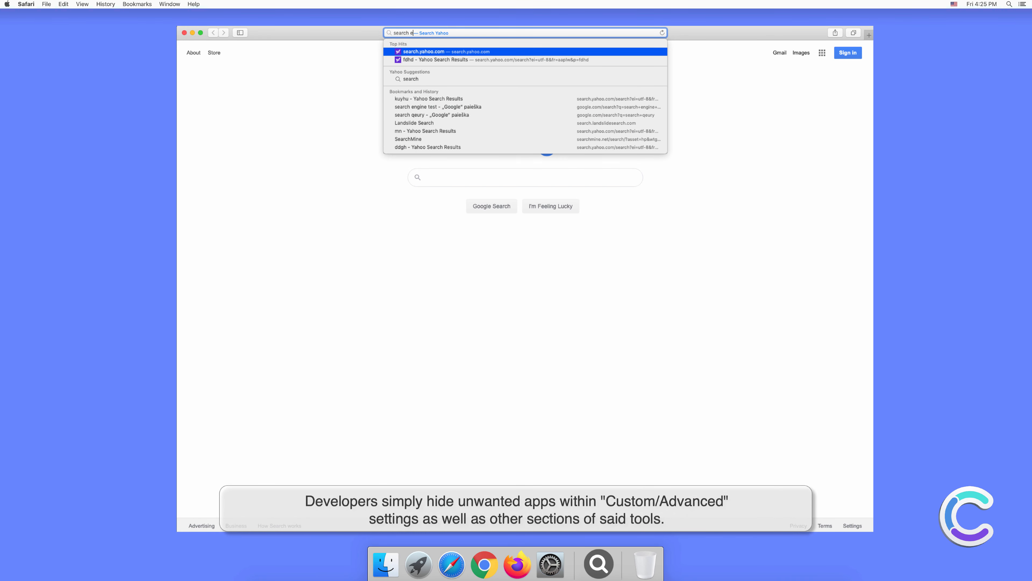
Load Google results for 'search engine test' and start a second tab
click(438, 107)
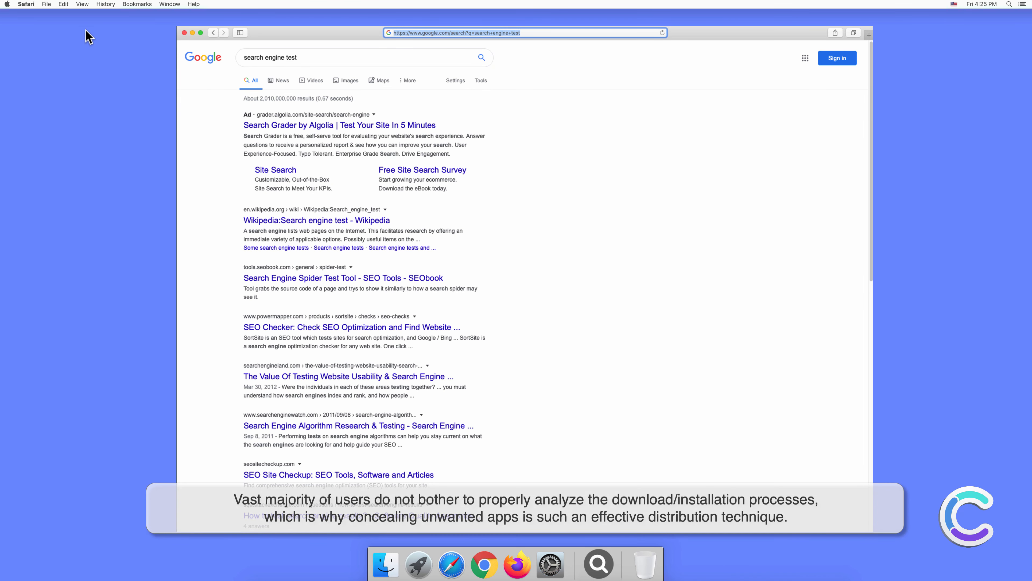
click(26, 4)
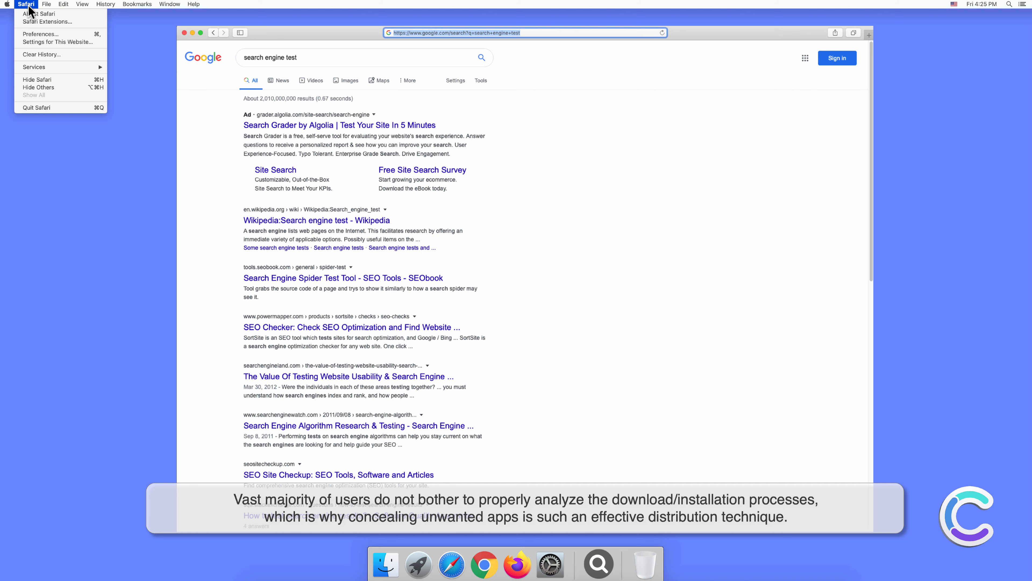
mouse_move(43, 38)
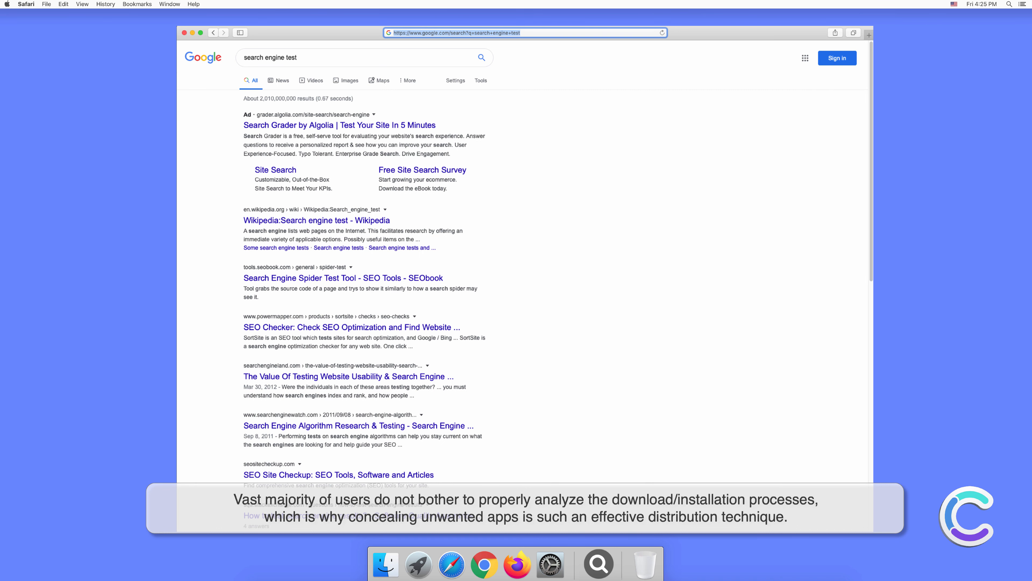
click(625, 206)
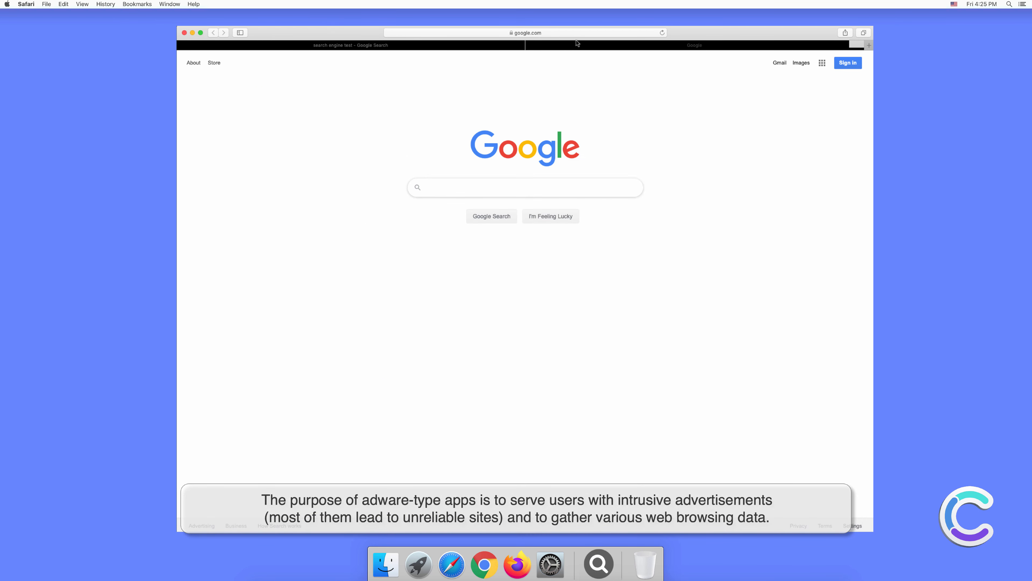
Search 'testing search engine' from the address bar to get Google results in the new tab
click(525, 32)
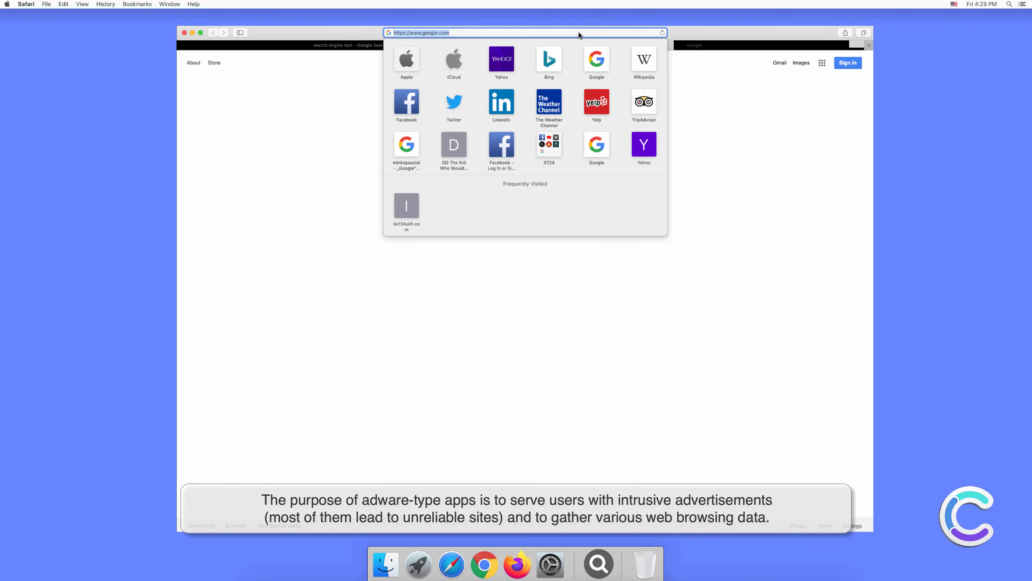
text(testing)
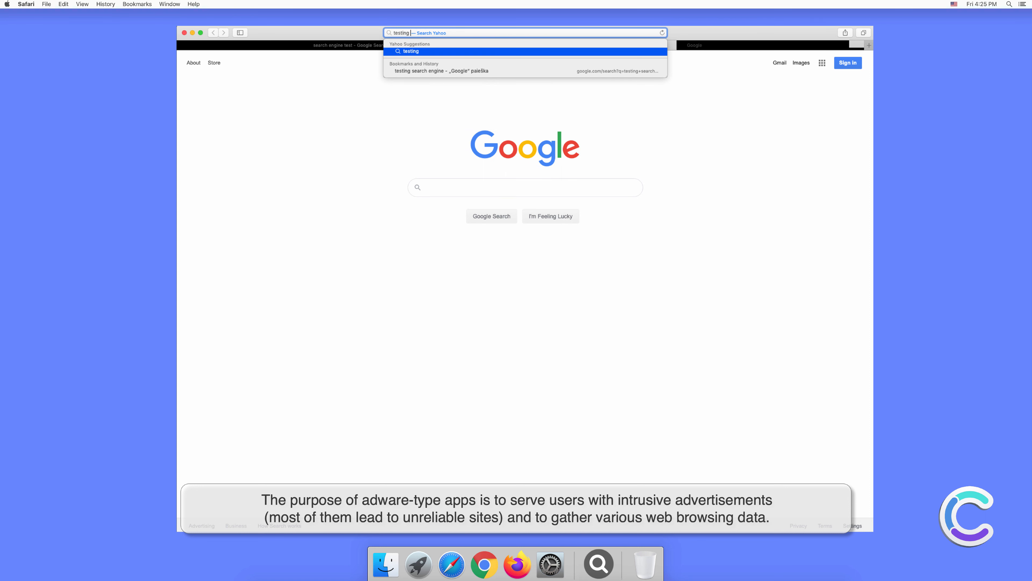
text(search engine)
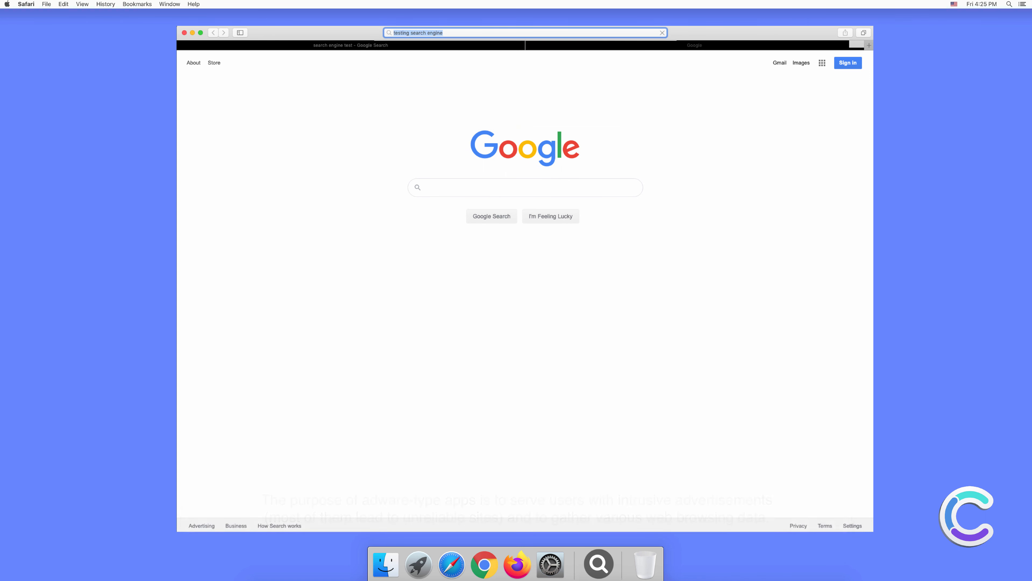
key(Return)
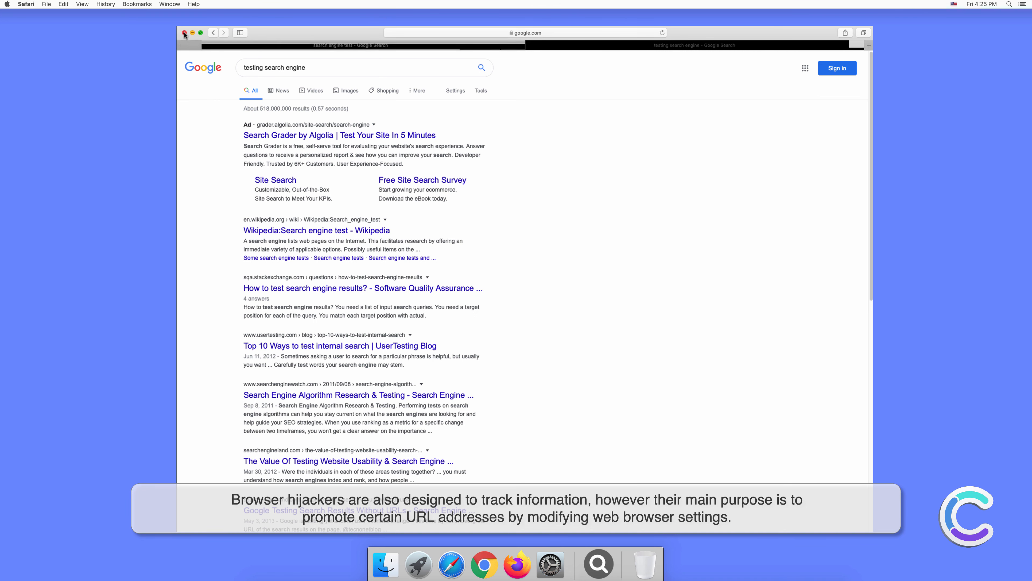
Close Safari, trash the FractionControl app from Applications and close the Finder window
click(184, 32)
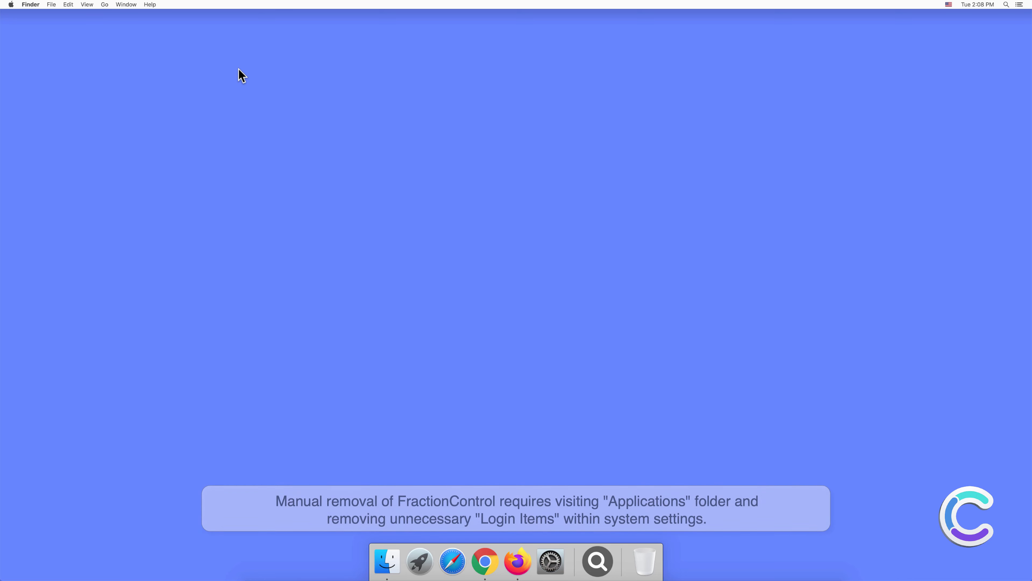
mouse_move(387, 561)
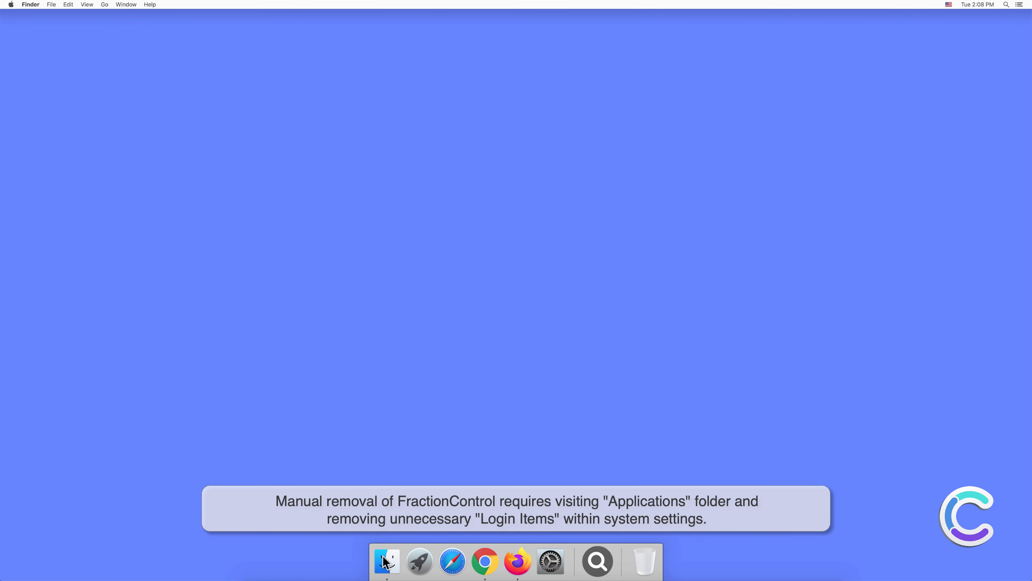
click(387, 561)
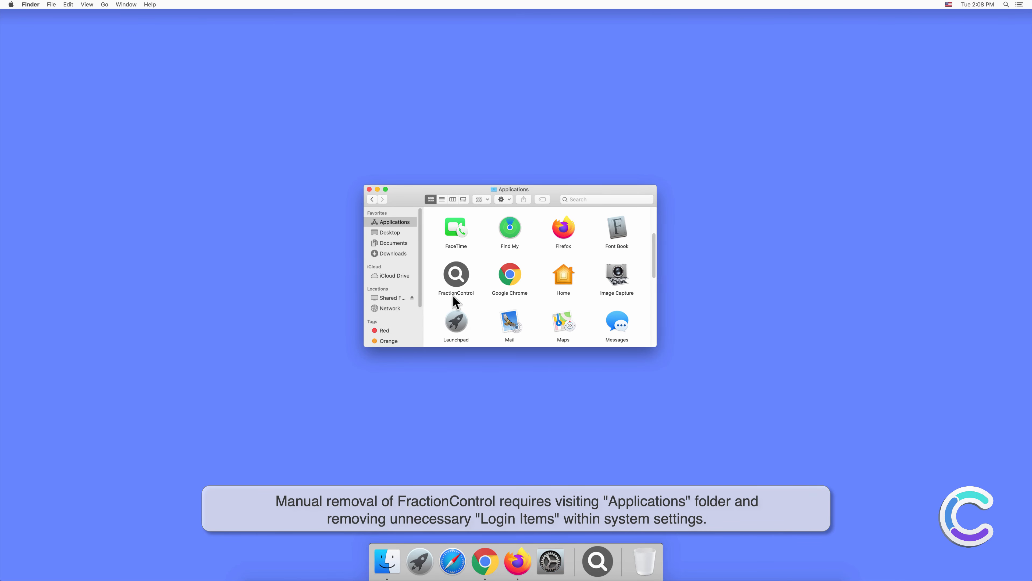
click(455, 274)
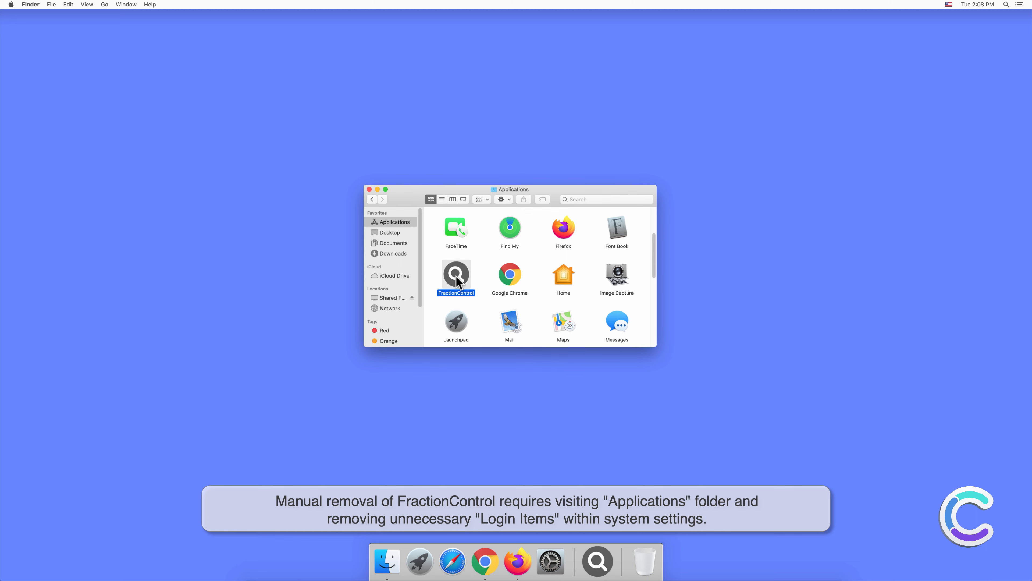
mouse_move(469, 305)
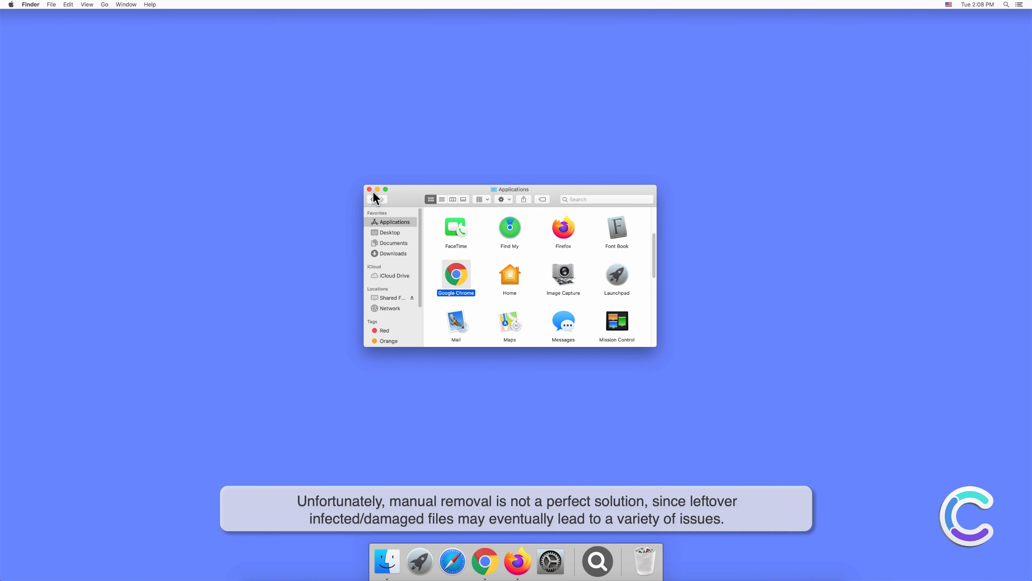
click(369, 190)
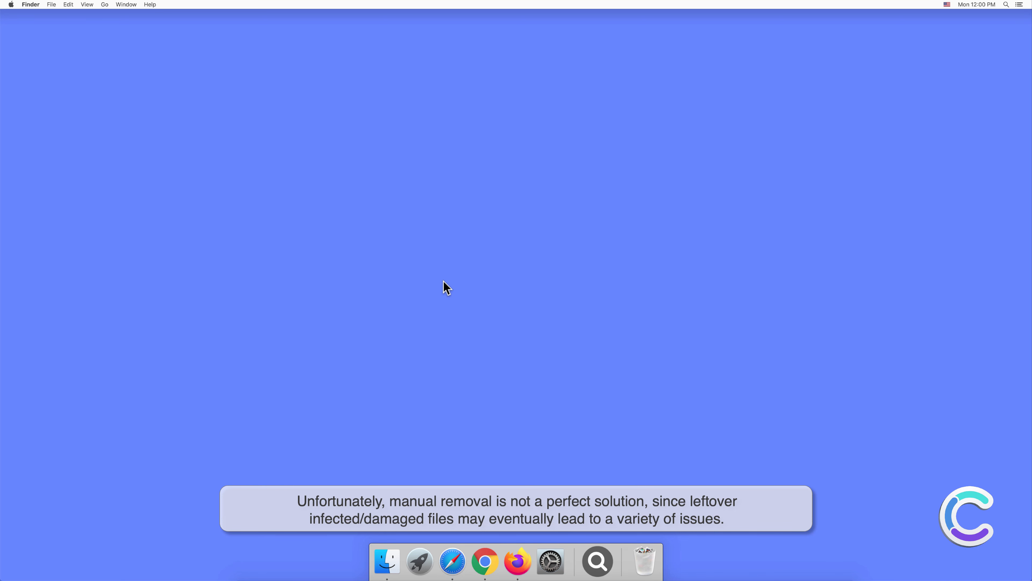
Review Users & Groups Login Items in System Preferences, finding none, then close it
click(551, 560)
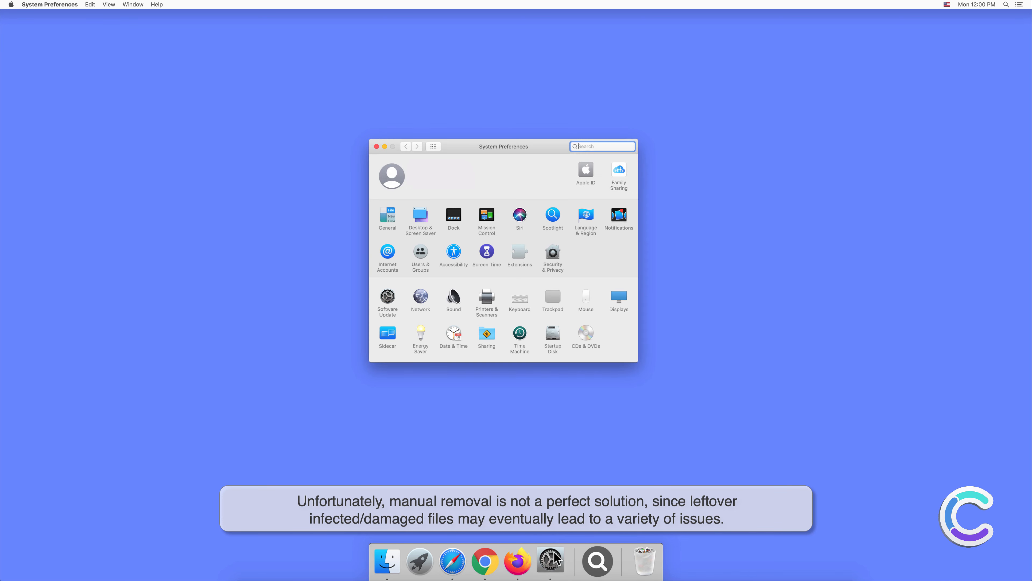
mouse_move(420, 257)
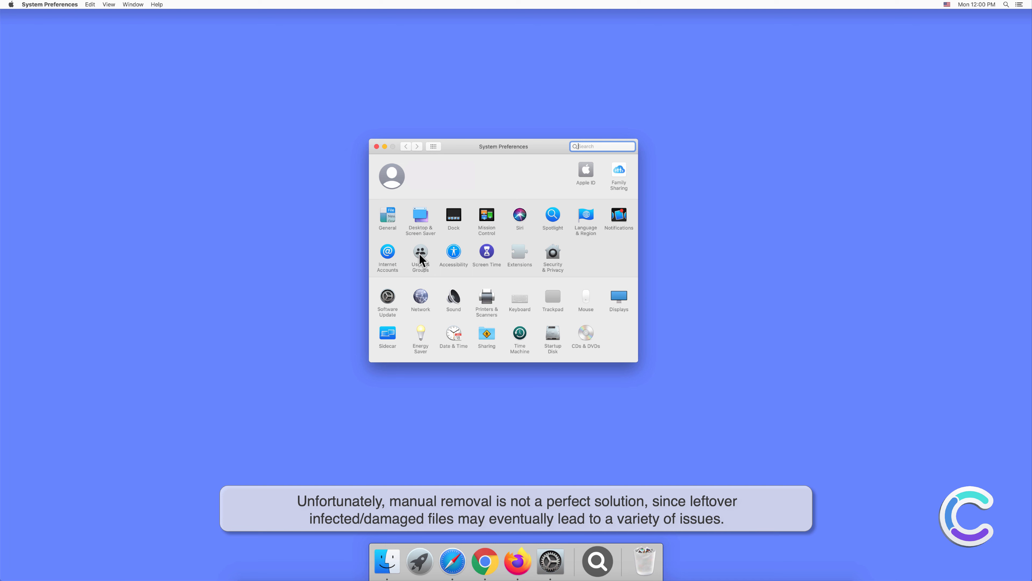
click(420, 255)
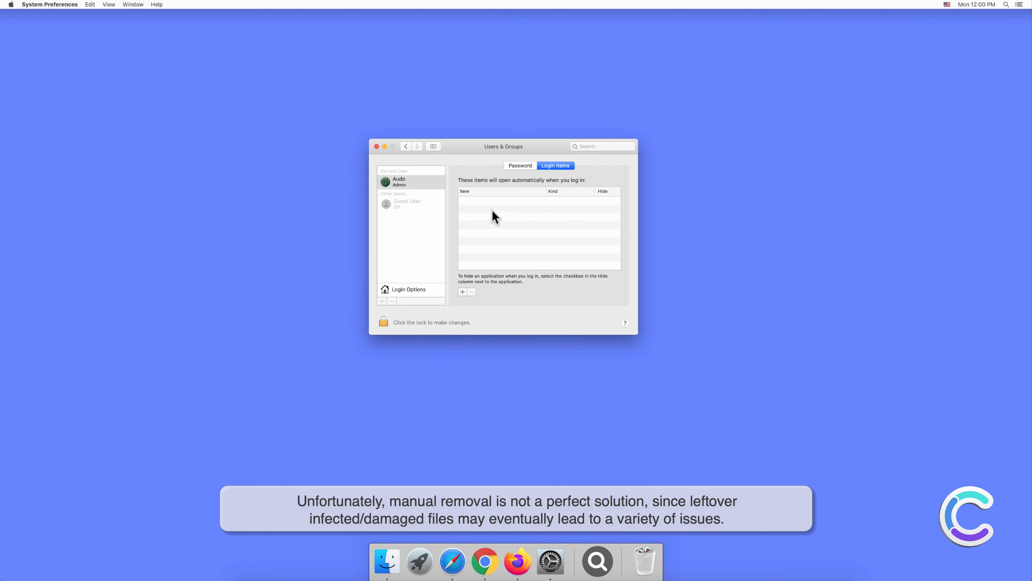
click(376, 146)
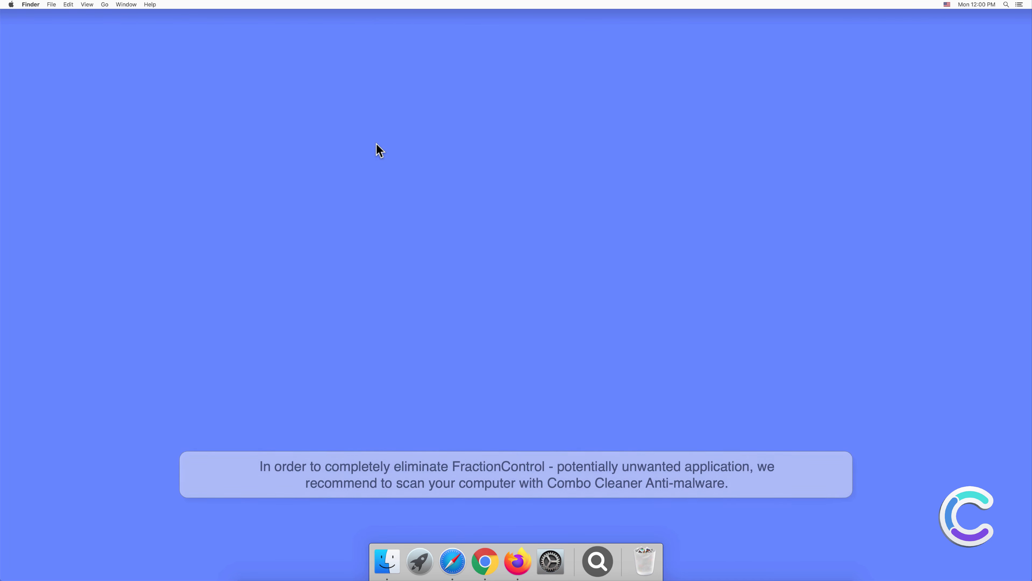
mouse_move(597, 560)
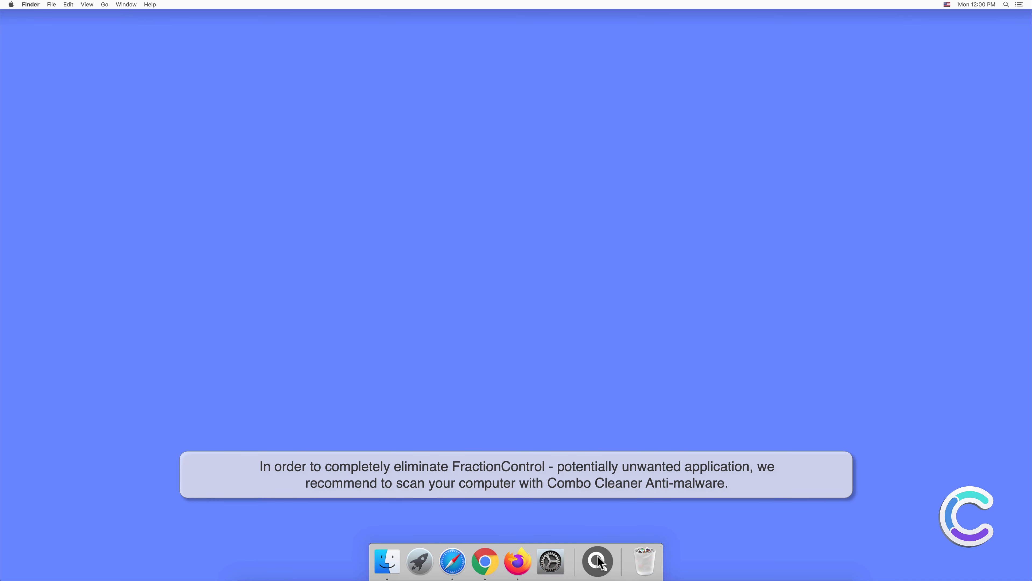
Remove the extra magnifier utility app from the Dock via its Options menu
right_click(596, 561)
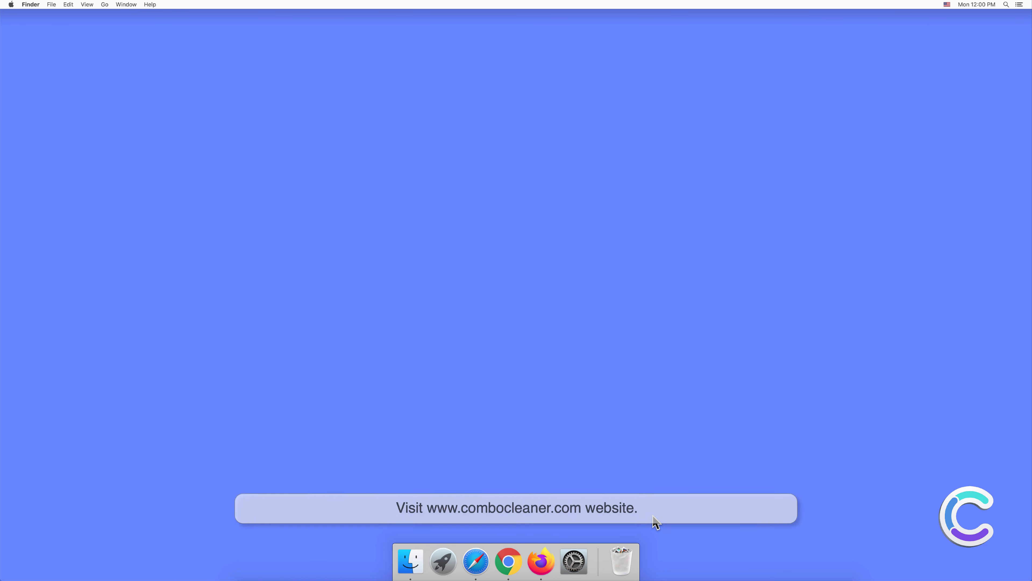
mouse_move(507, 563)
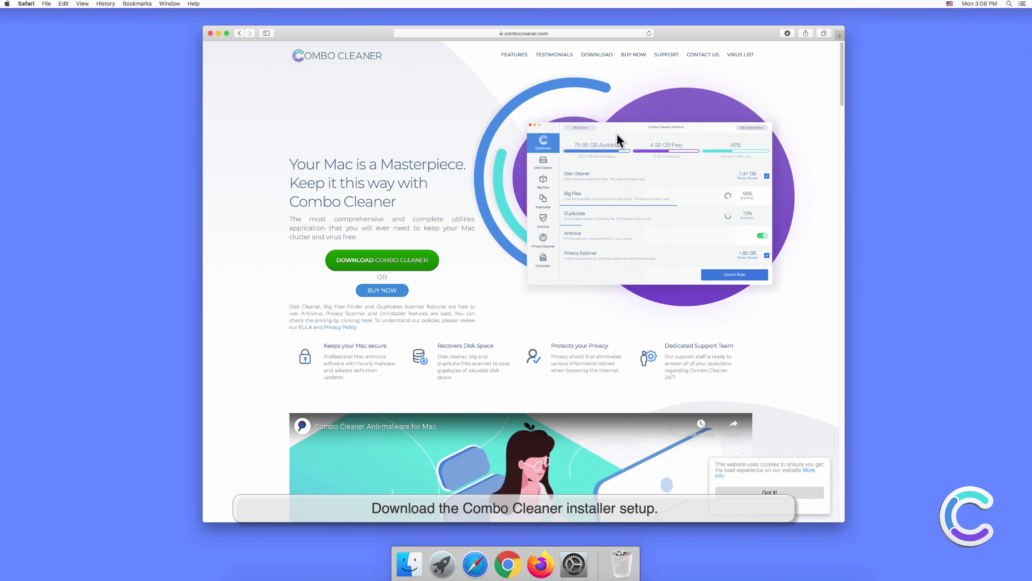
Mount the downloaded combocleaner.dmg from Safari's Downloads and close its installer window
click(787, 33)
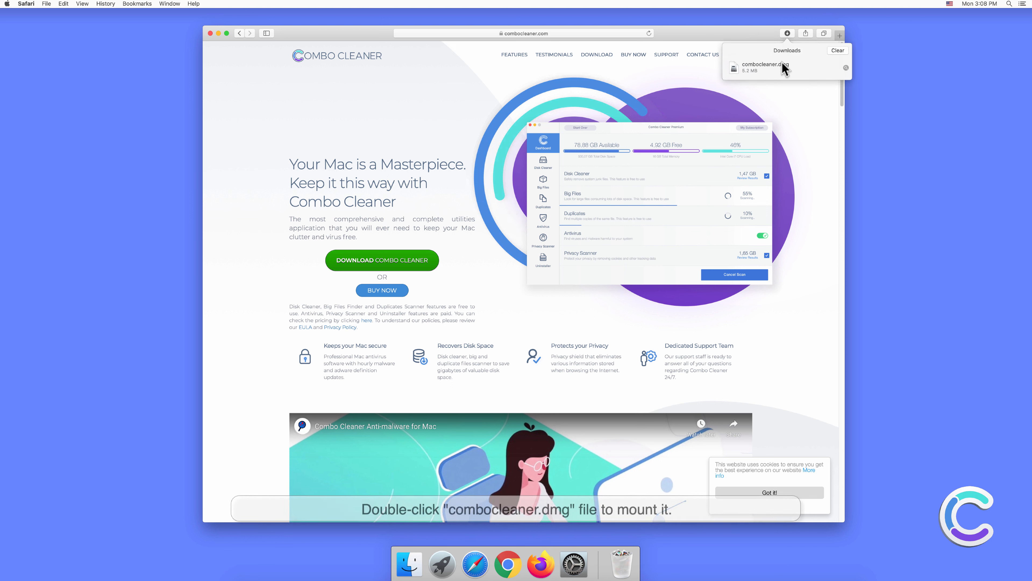
click(763, 67)
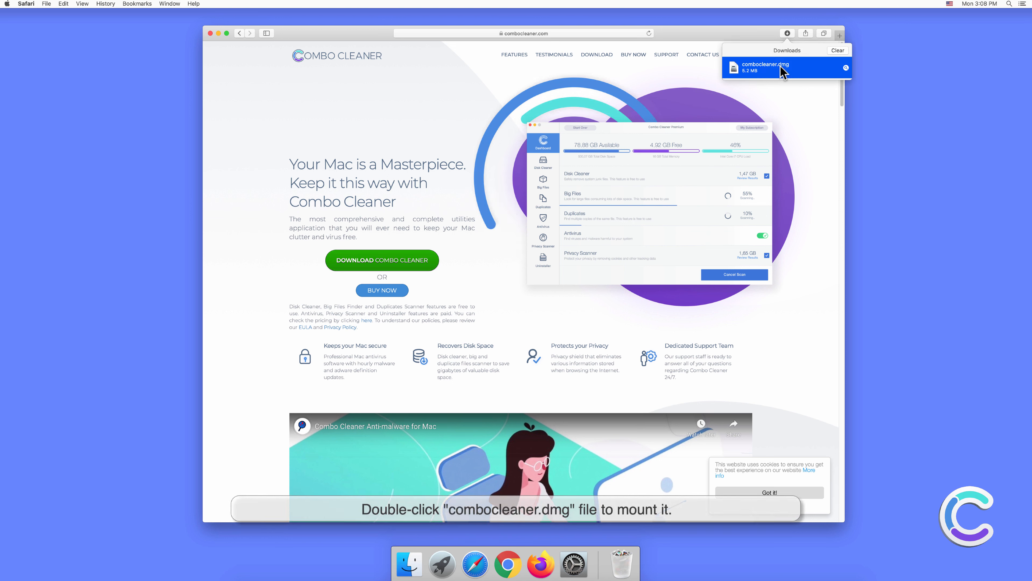
double_click(763, 68)
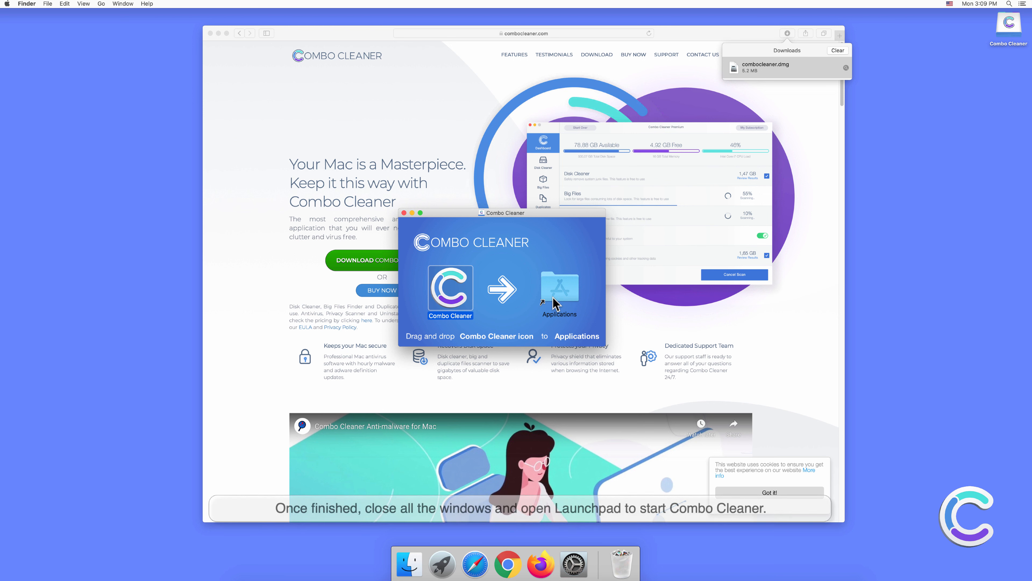
mouse_move(407, 220)
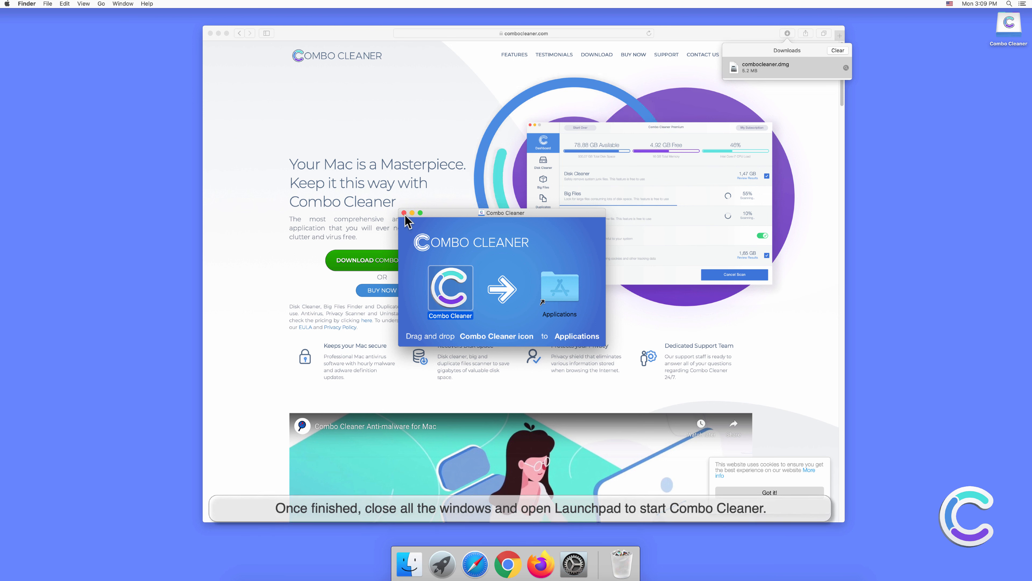
click(403, 213)
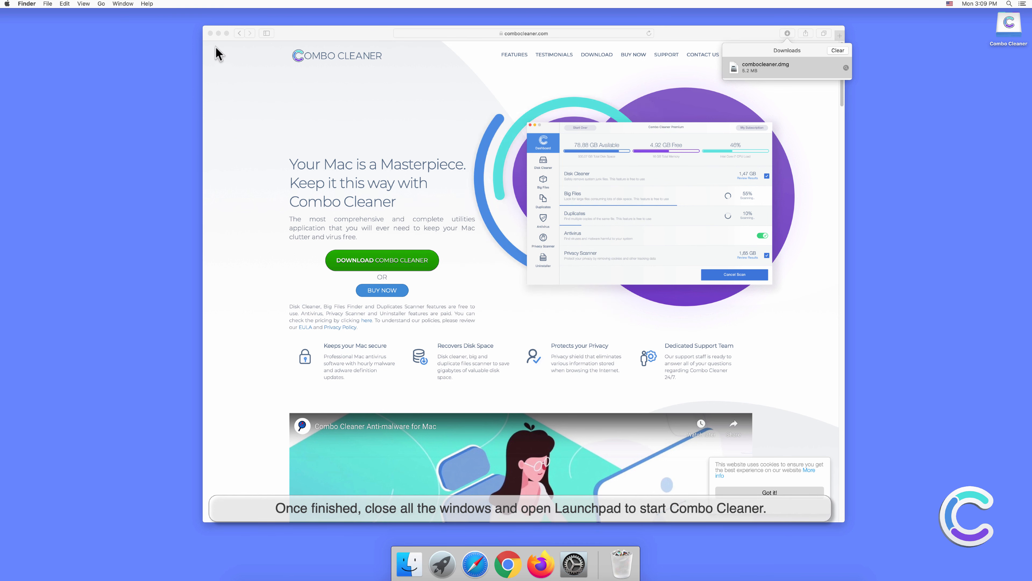
Close Safari and launch Combo Cleaner from Launchpad, confirming the Internet-download warning
click(209, 33)
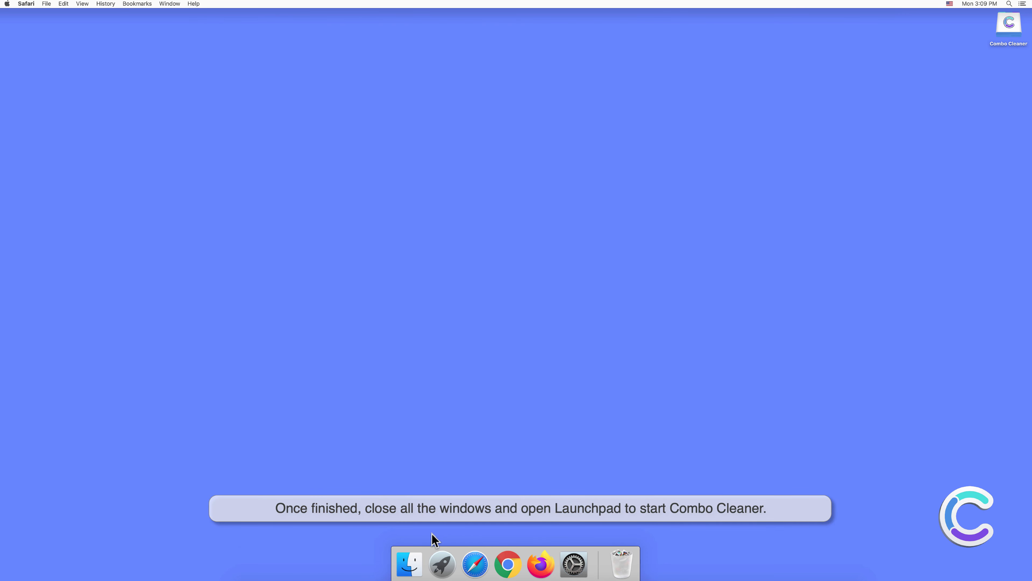
mouse_move(441, 564)
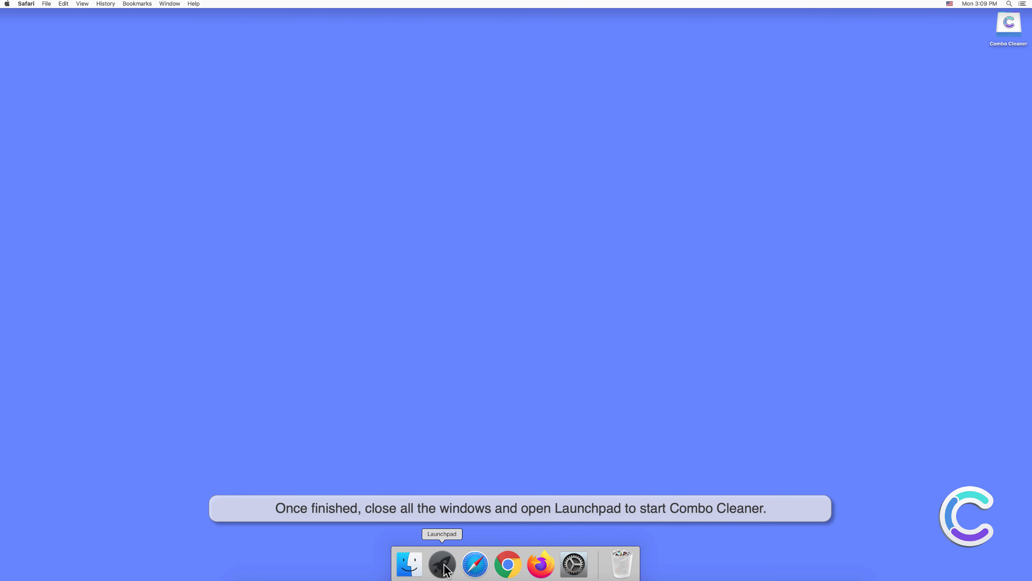
click(441, 564)
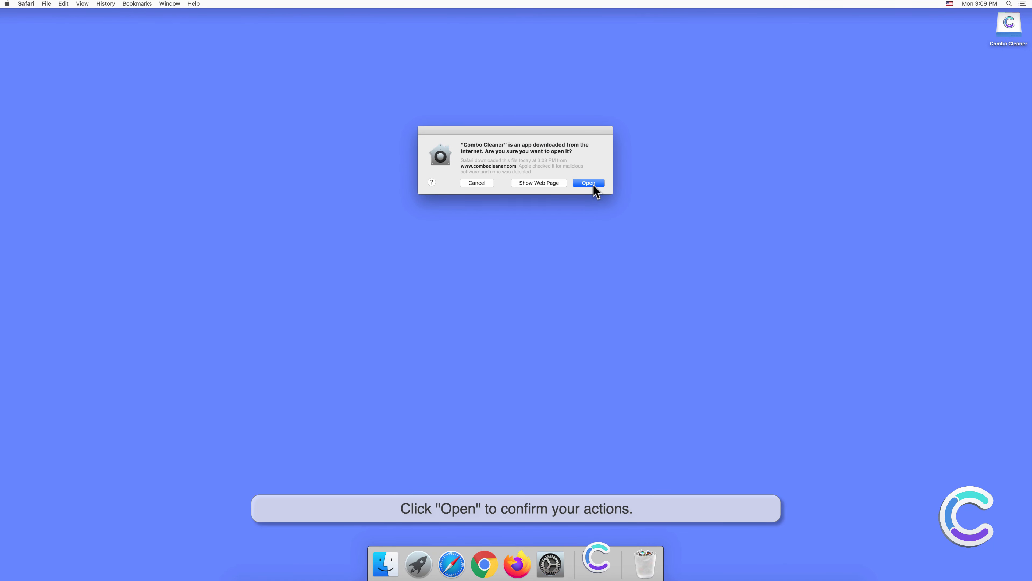
click(587, 182)
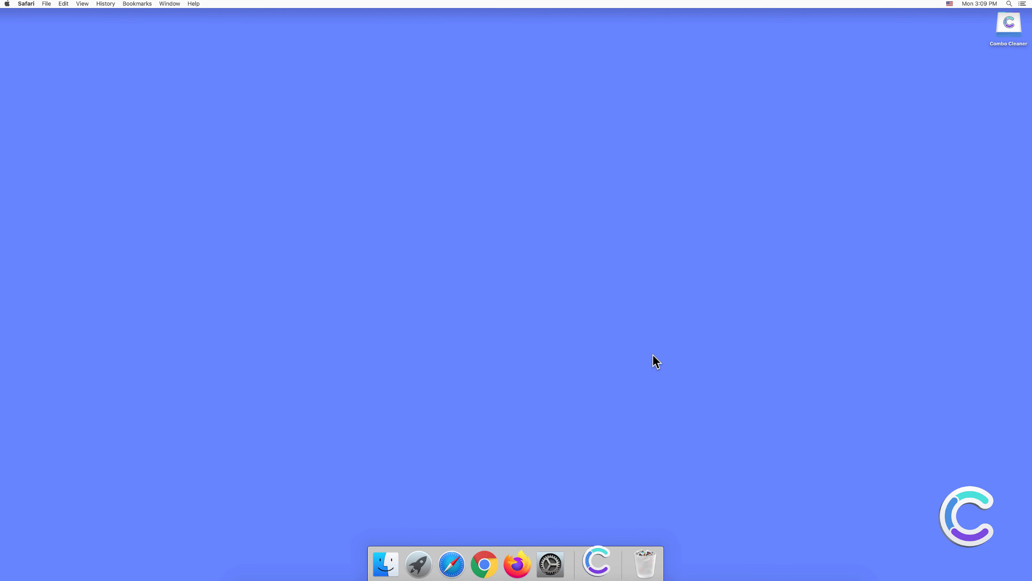
click(595, 563)
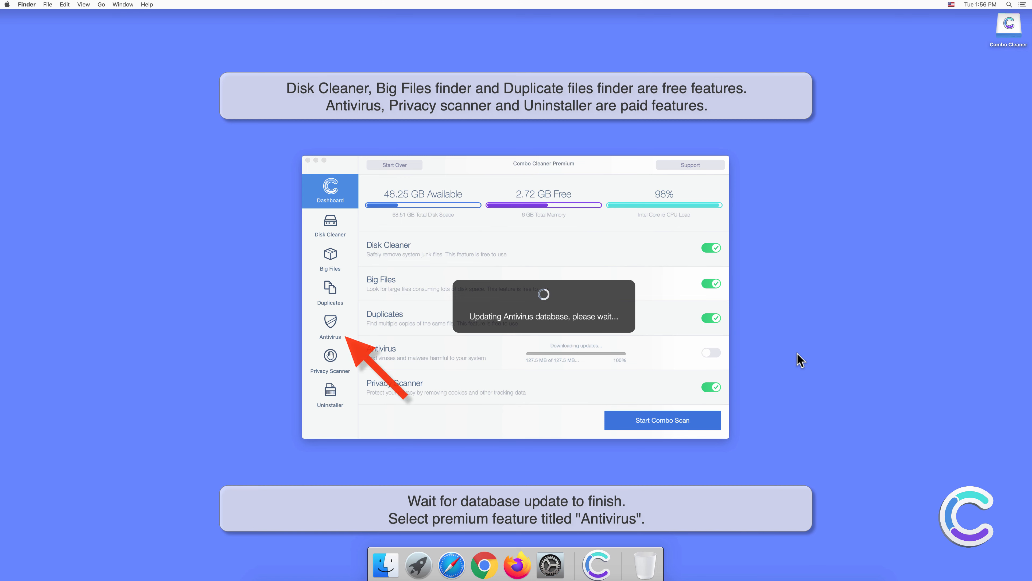
Run a Full Scan from Combo Cleaner's Antivirus section after the database update
click(330, 326)
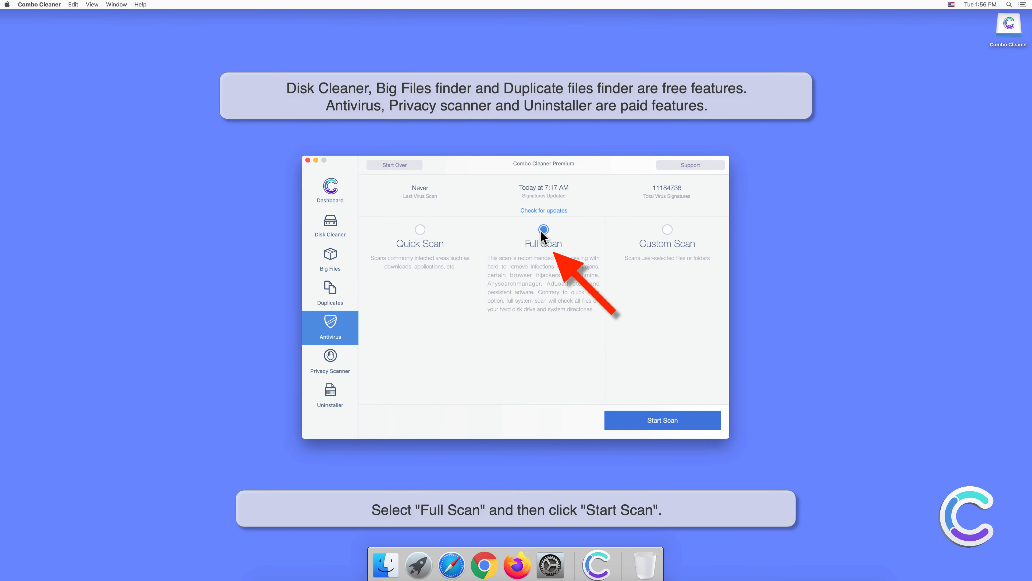
click(662, 420)
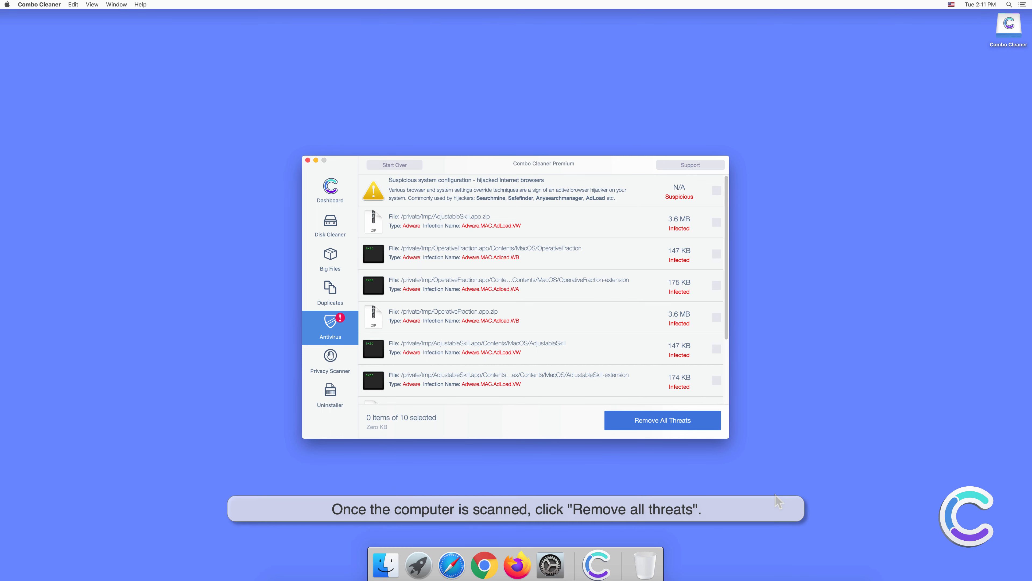
Remove all ten adware threats, authorize with the admin password and confirm restarting now
click(661, 420)
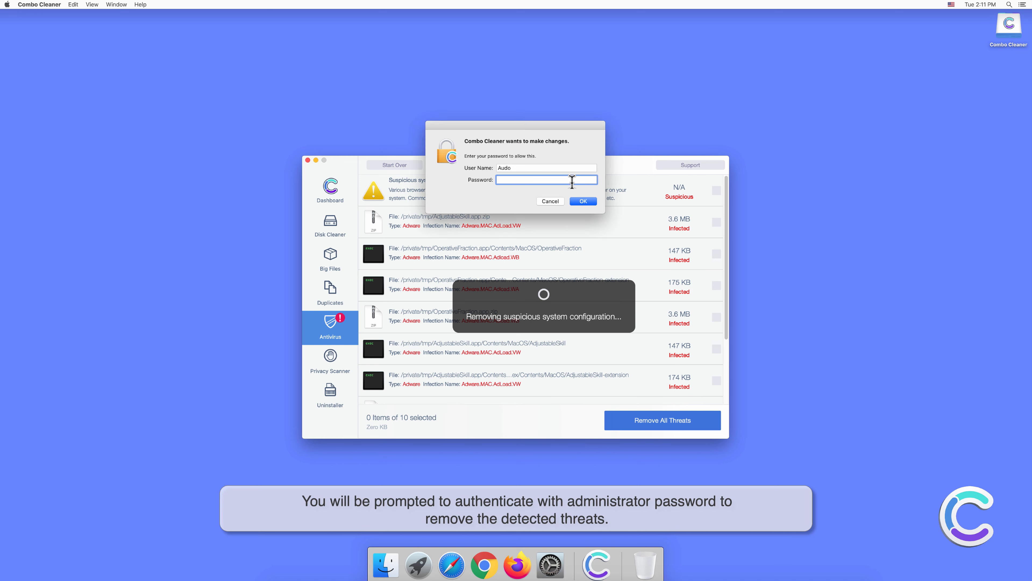
text(password)
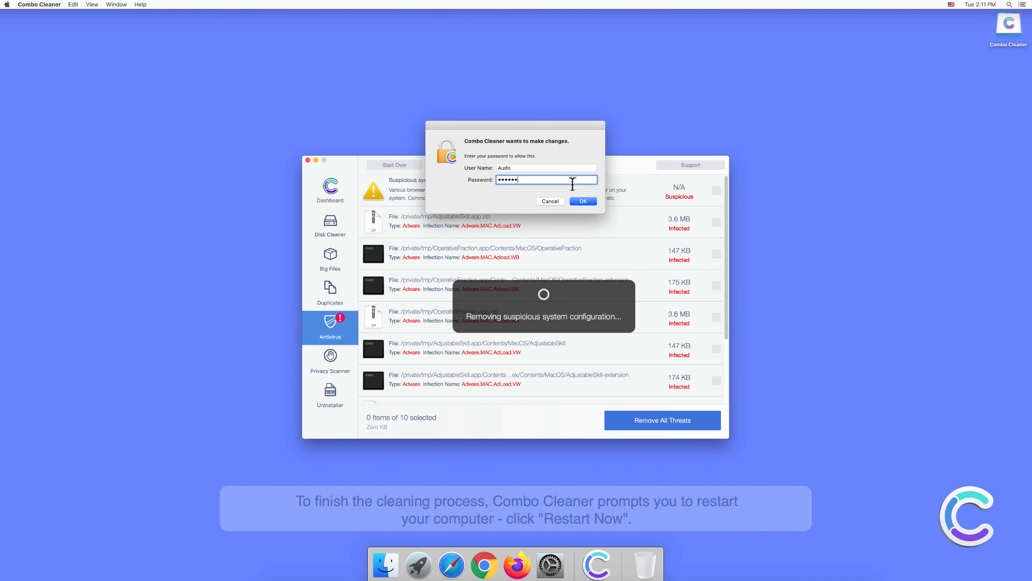
click(582, 200)
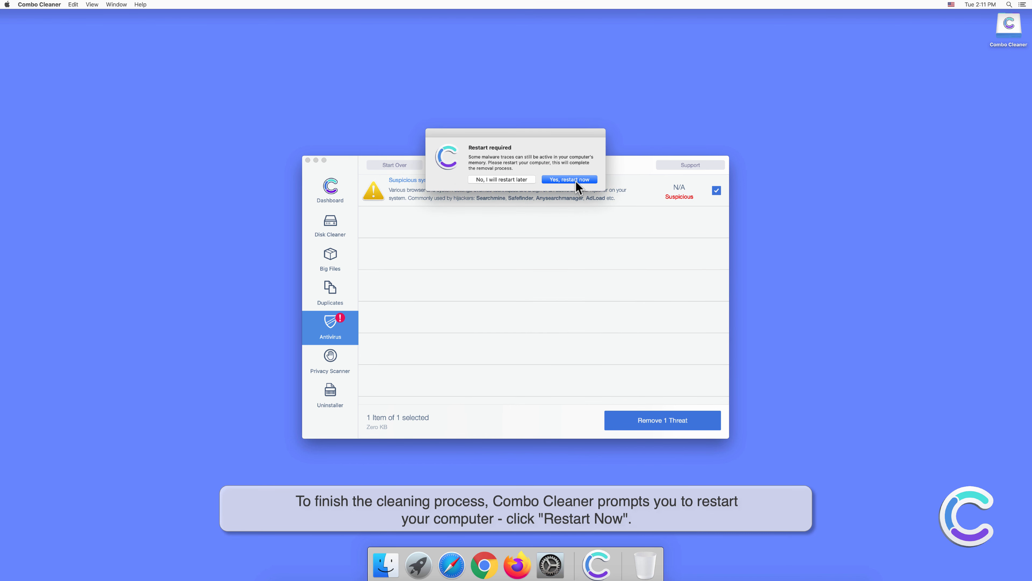
click(568, 180)
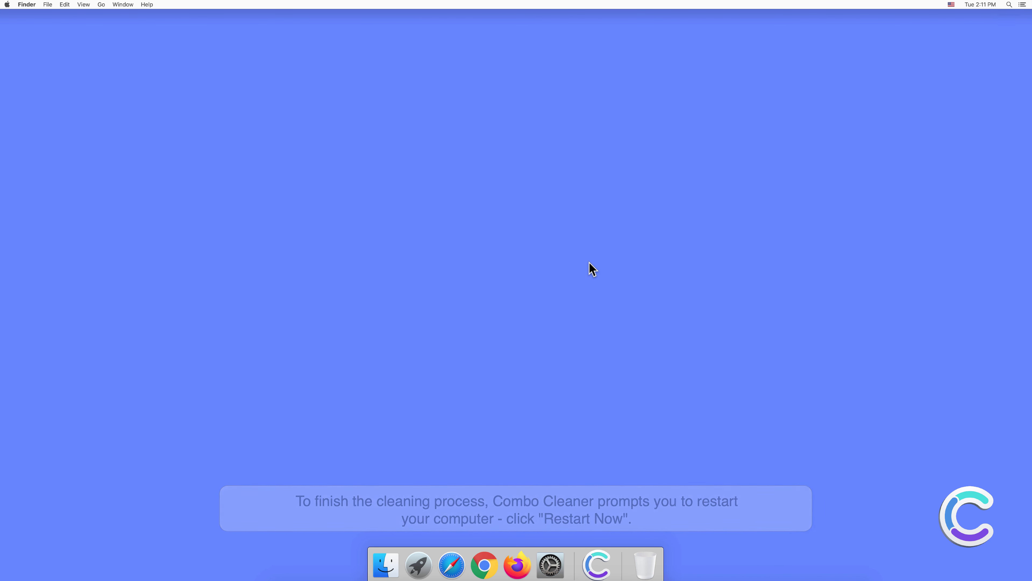